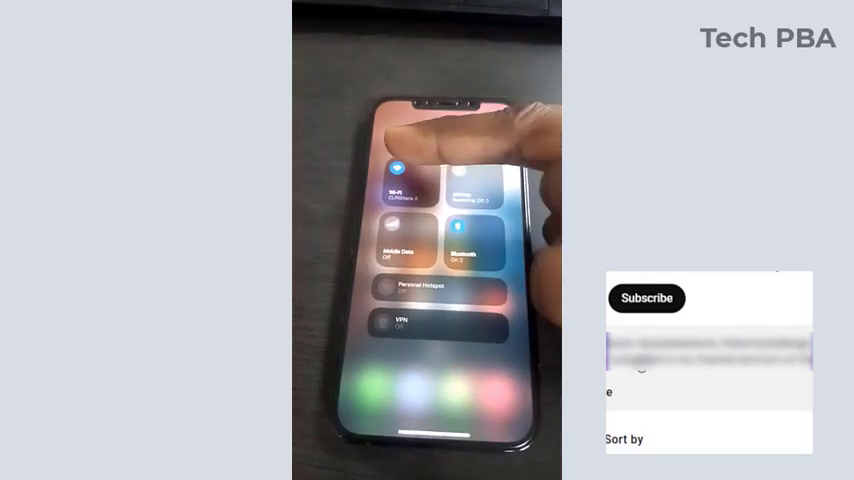
# Step: Dismiss Control Centre so the iPhone shows its home screen again
pyautogui.click(648, 298)
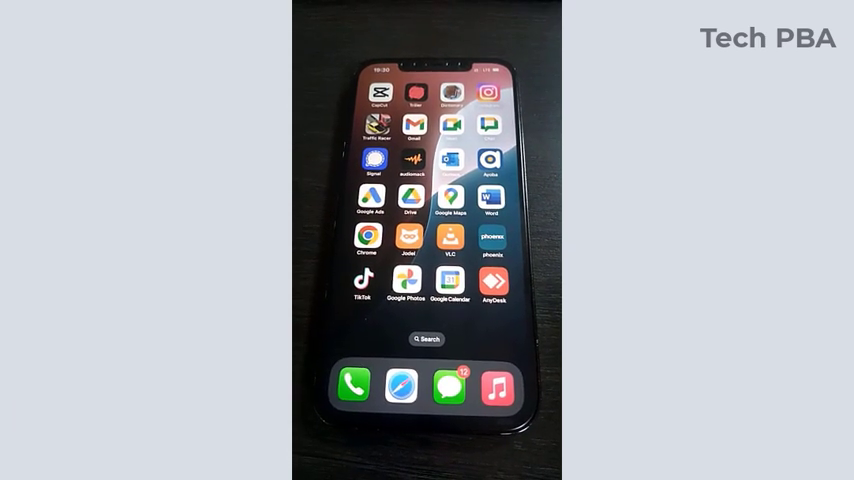
# Step: Go into Settings and reach the Personal Hotspot page
pyautogui.hscroll(-3)
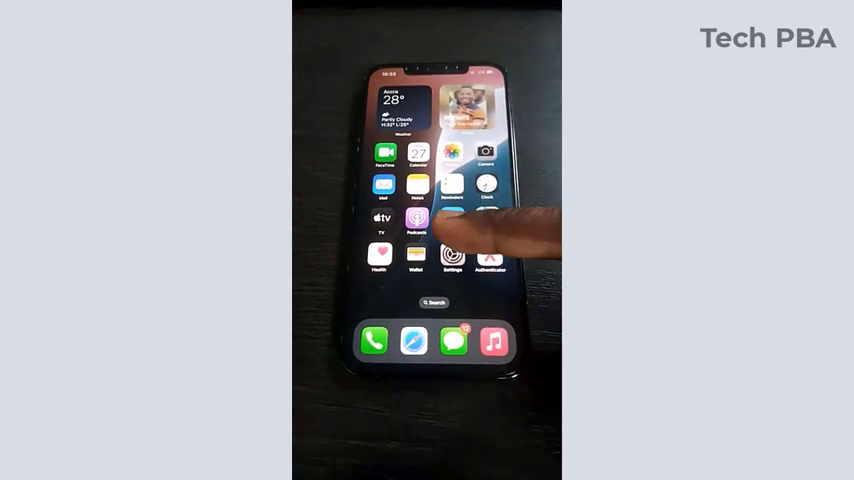
pyautogui.click(452, 258)
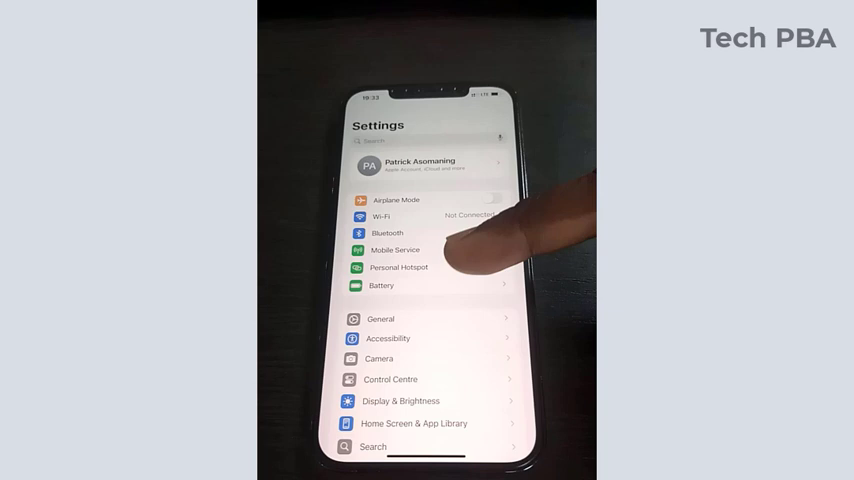
pyautogui.click(400, 268)
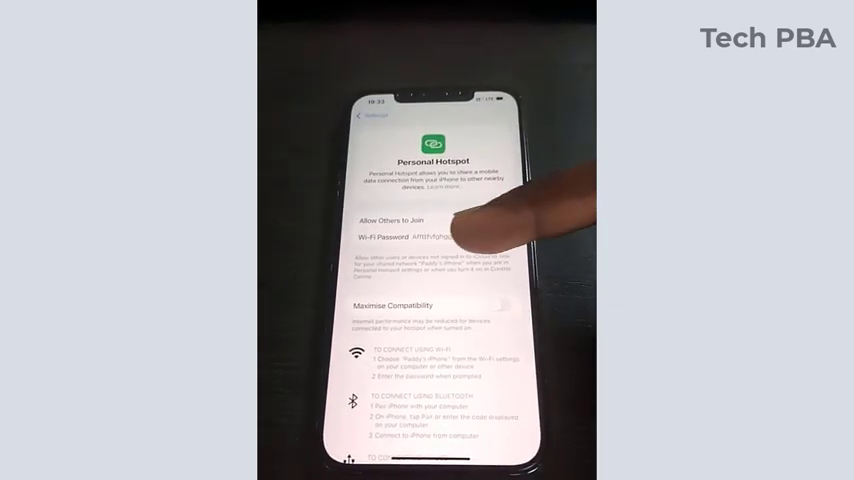
# Step: Edit the hotspot Wi-Fi password to a shorter one and allow others to join
pyautogui.click(524, 216)
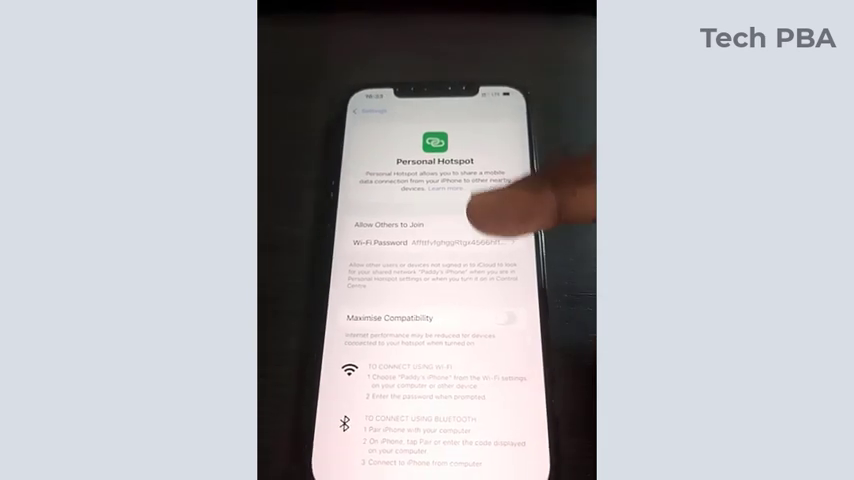
pyautogui.click(450, 244)
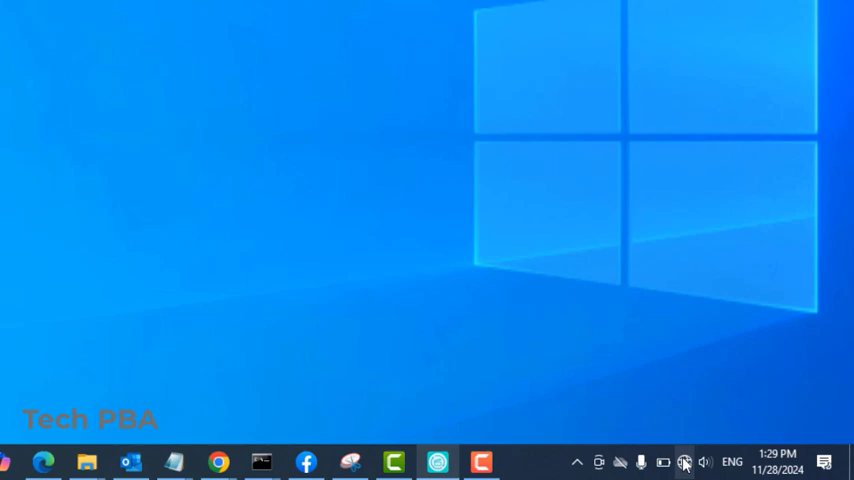
# Step: Connect the PC to the iPhone hotspot network, entering and submitting its security key
pyautogui.click(684, 462)
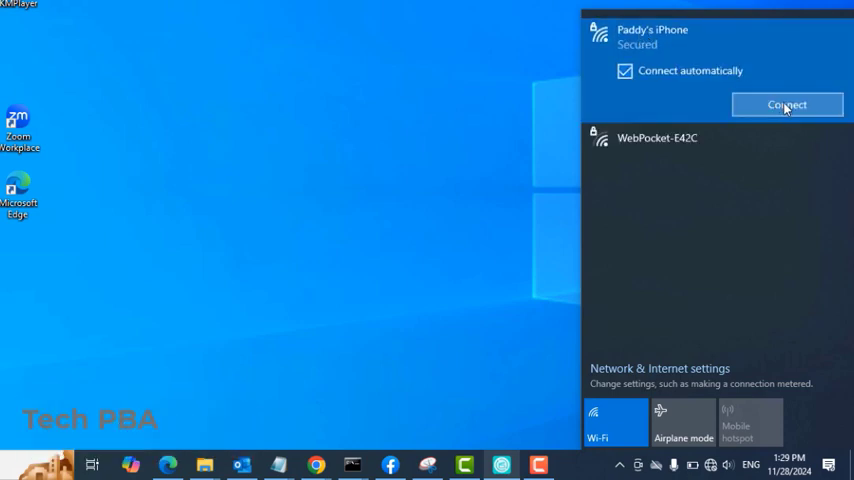
pyautogui.click(788, 104)
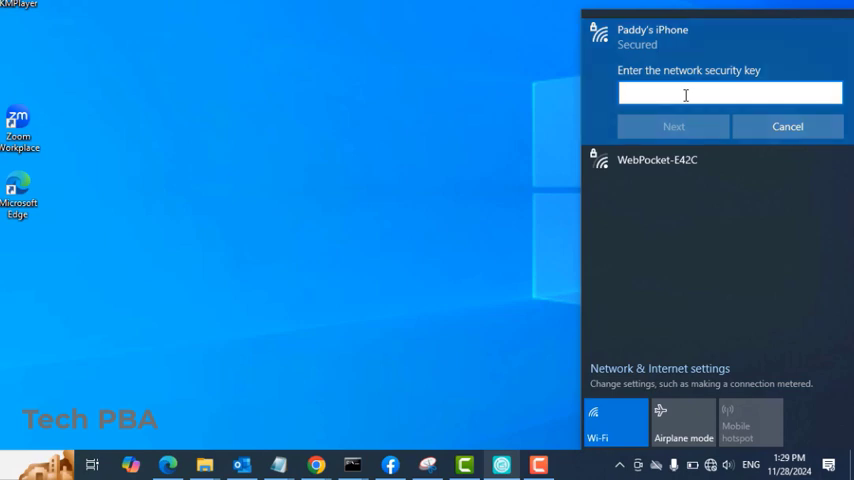
pyautogui.write('•')
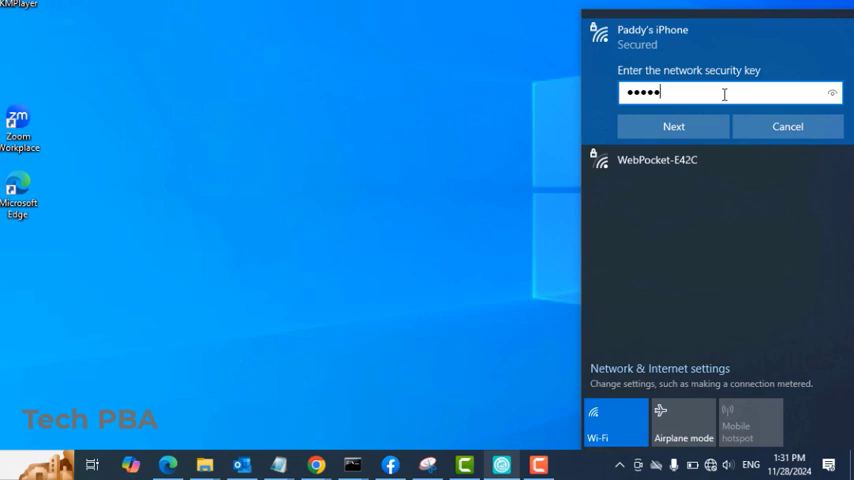
pyautogui.write('•')
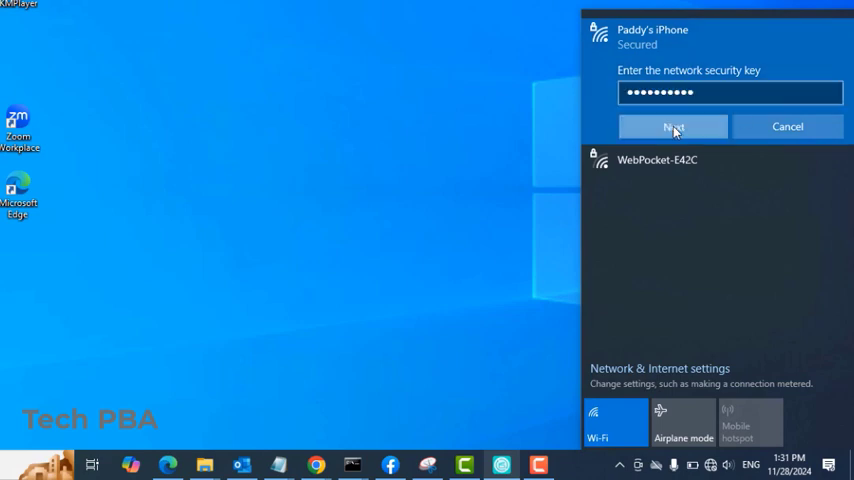
pyautogui.click(672, 128)
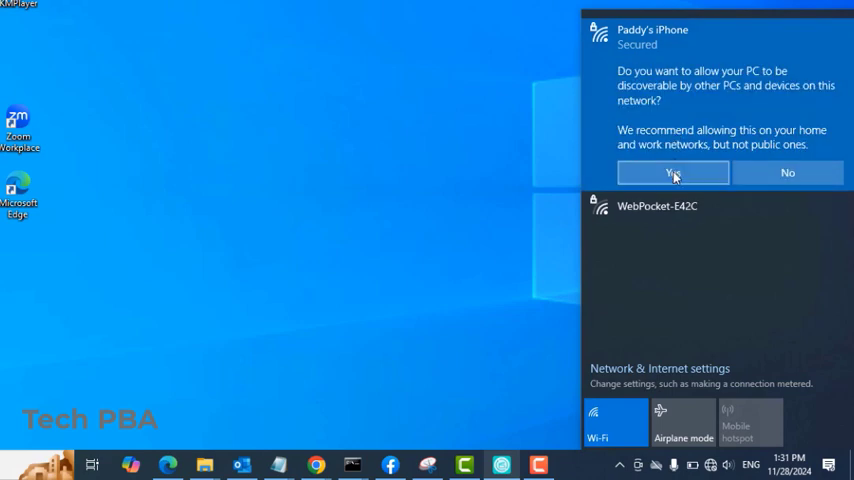
# Step: Allow the PC to be discoverable on the hotspot network, completing the connection
pyautogui.click(672, 172)
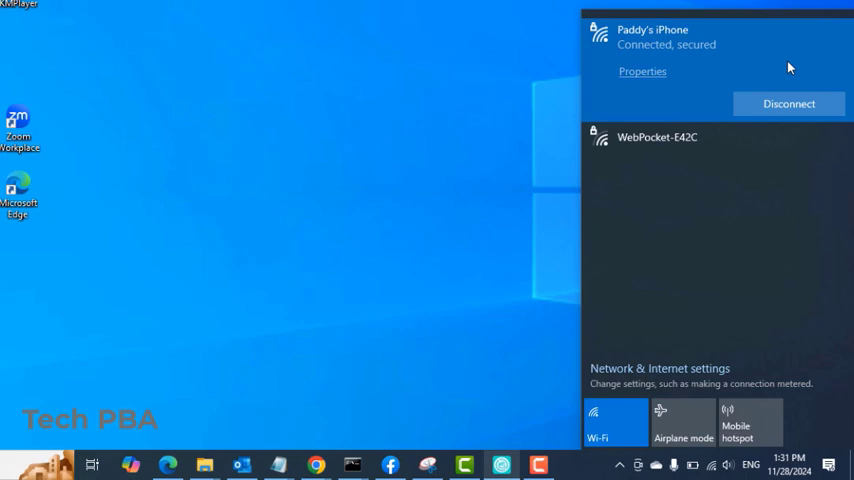
pyautogui.moveTo(686, 92)
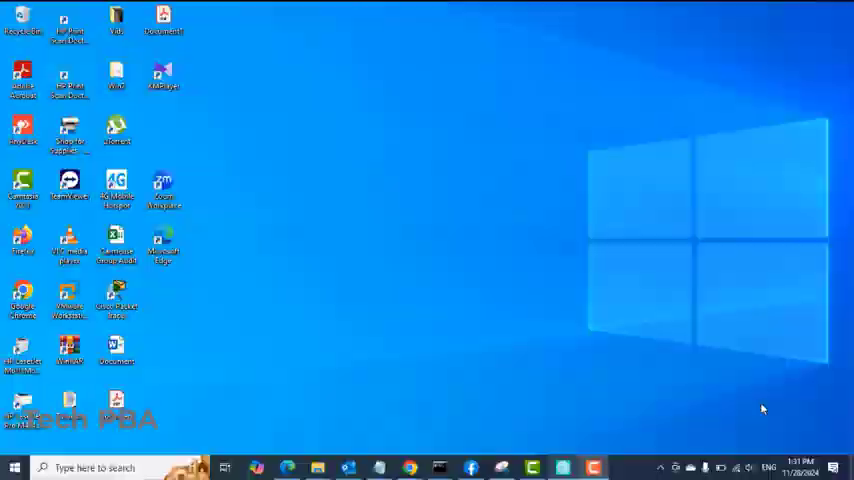
pyautogui.click(408, 468)
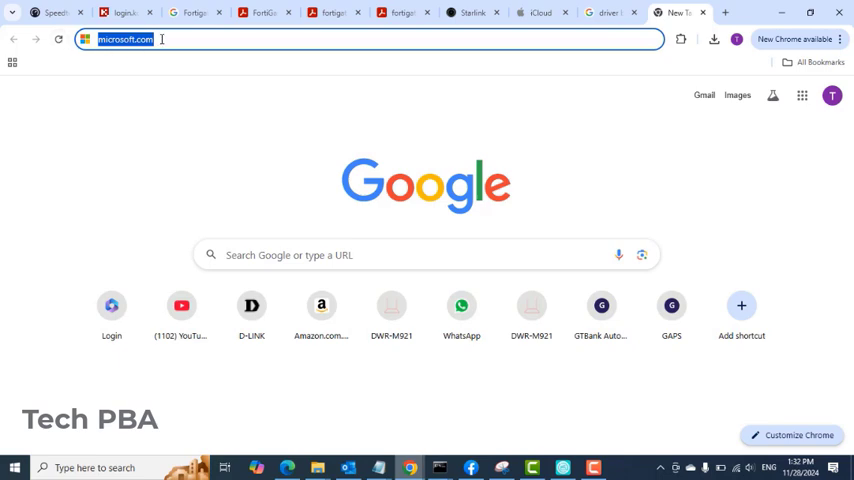
# Step: Load microsoft.com in the address bar, confirming internet works over the hotspot
pyautogui.press('Return')
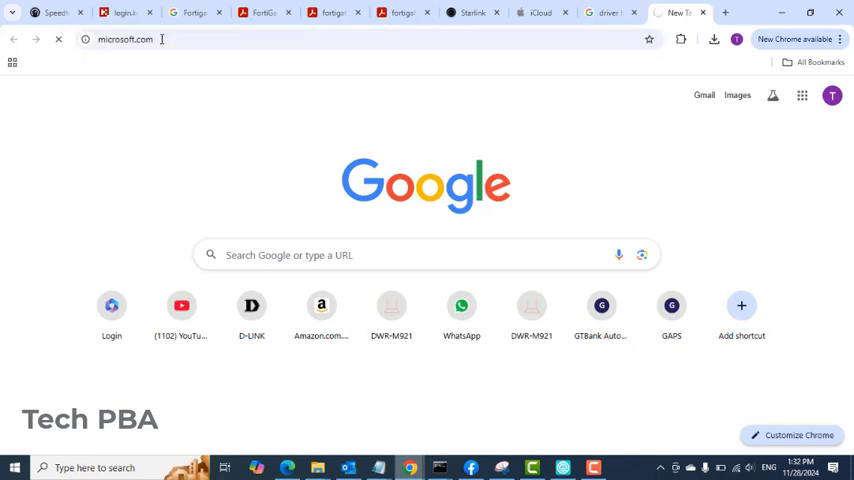
pyautogui.press('Return')
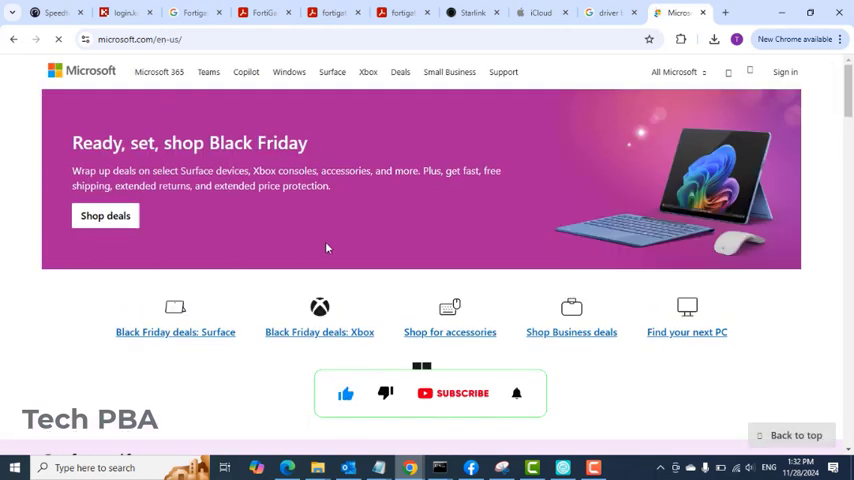
pyautogui.click(454, 392)
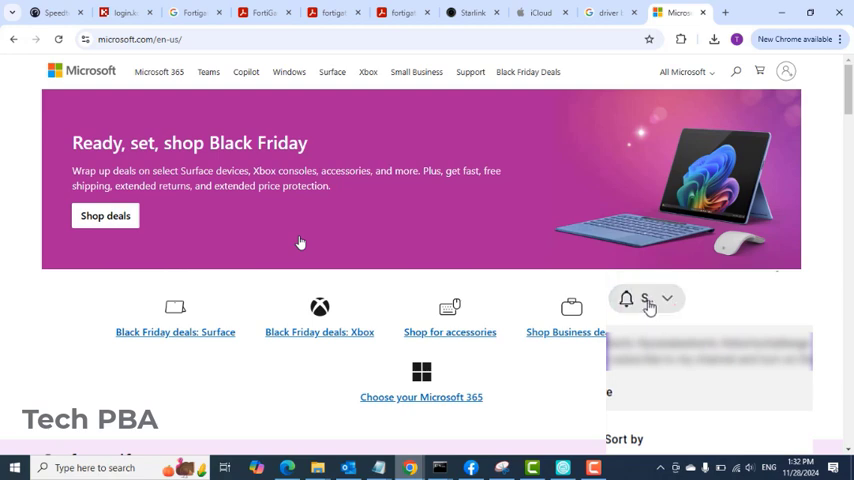
pyautogui.click(648, 298)
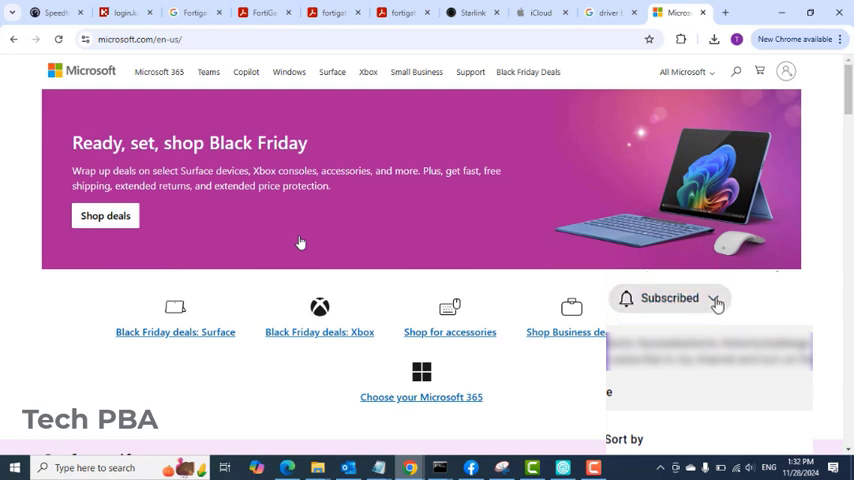